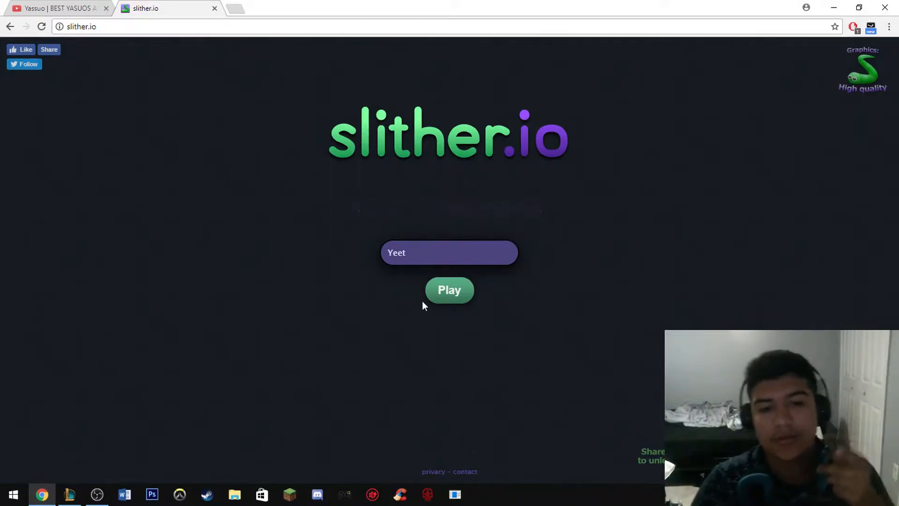
Start a new round of slither.io as the purple snake.
{"action": "left_click", "coordinate": [449, 289]}
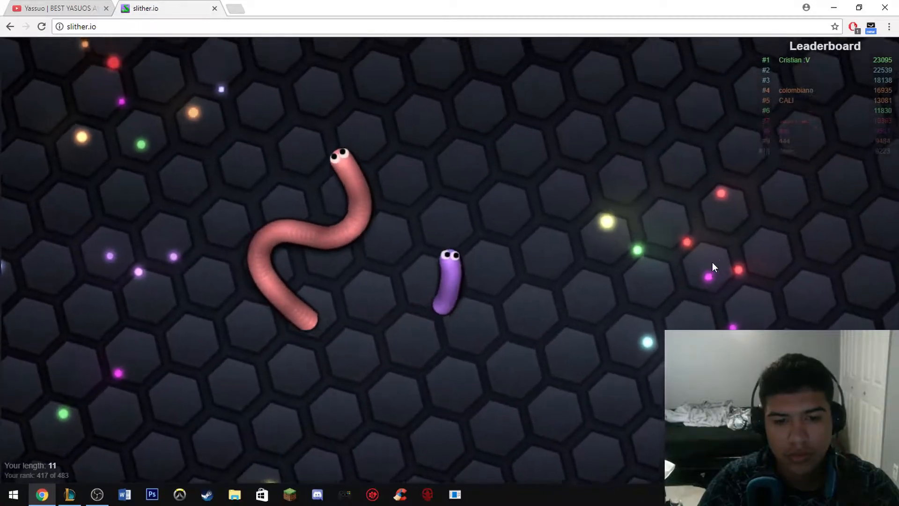
{"action": "mouse_move", "coordinate": [597, 240]}
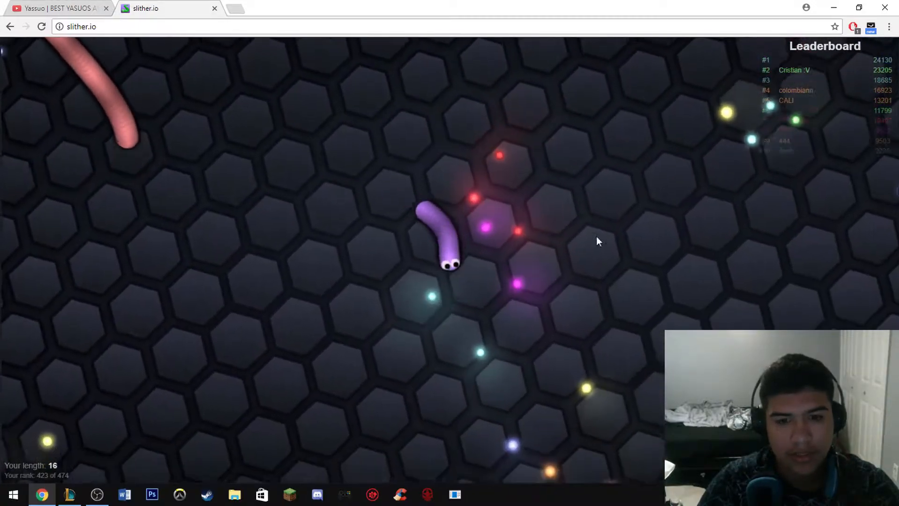
{"action": "mouse_move", "coordinate": [147, 190]}
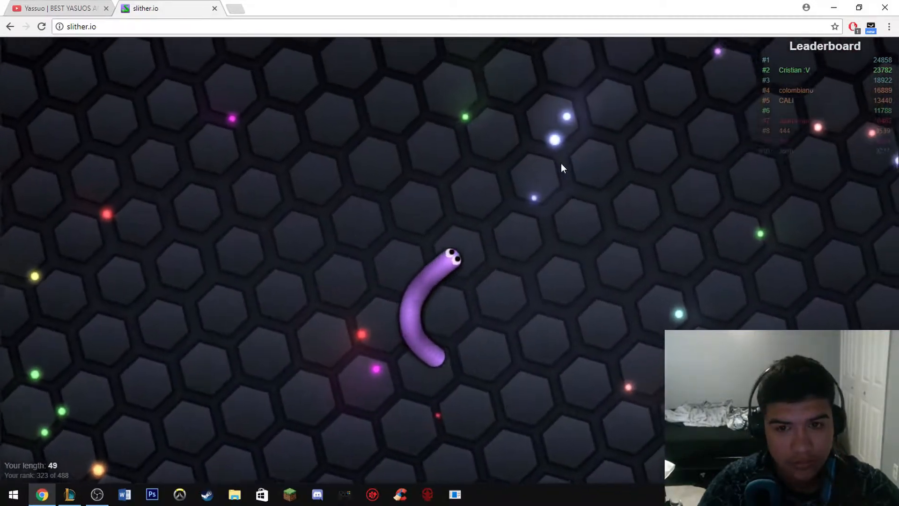
{"action": "mouse_move", "coordinate": [425, 163]}
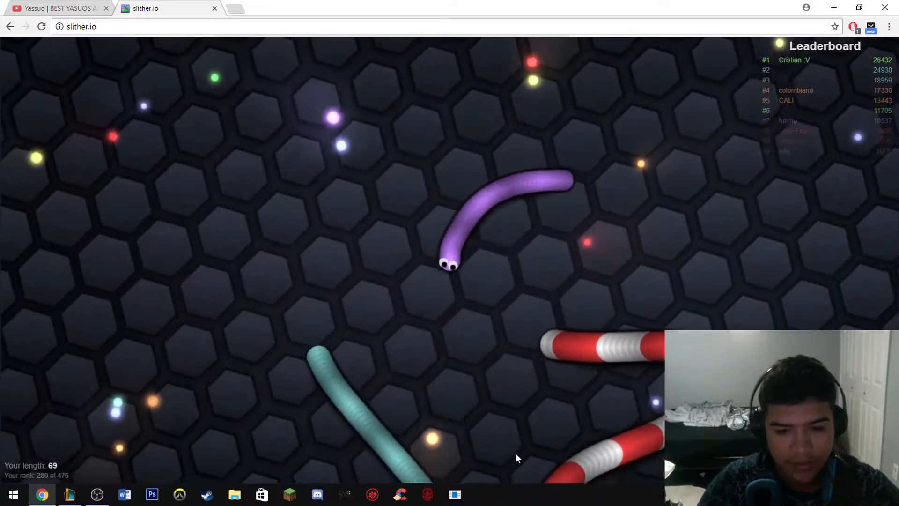
{"action": "mouse_move", "coordinate": [448, 370]}
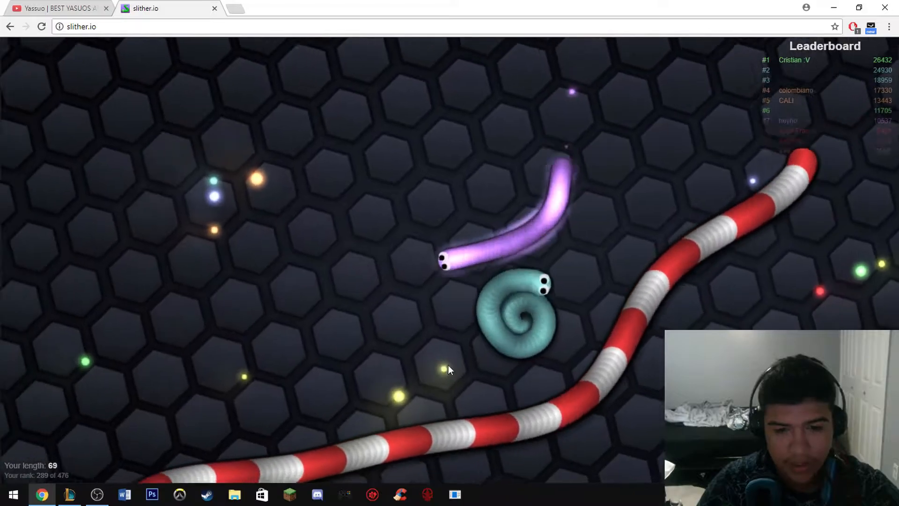